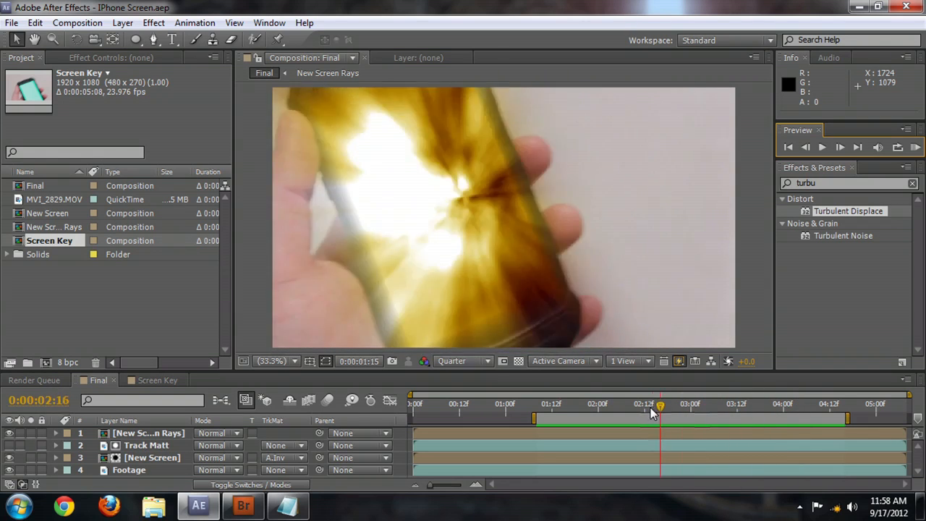
Step: Show the Screen Key composition's raw green-screen phone footage at a later frame around 2:11
click(152, 379)
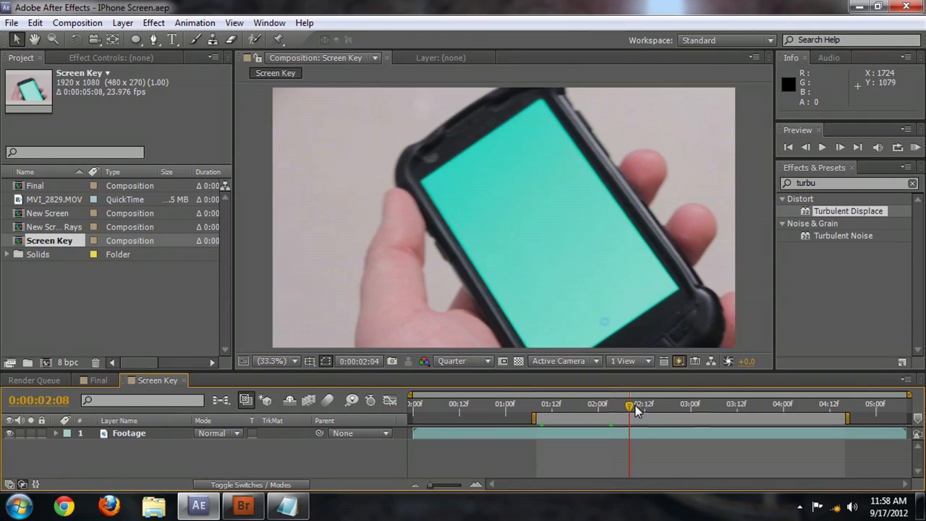
drag(629, 403, 648, 404)
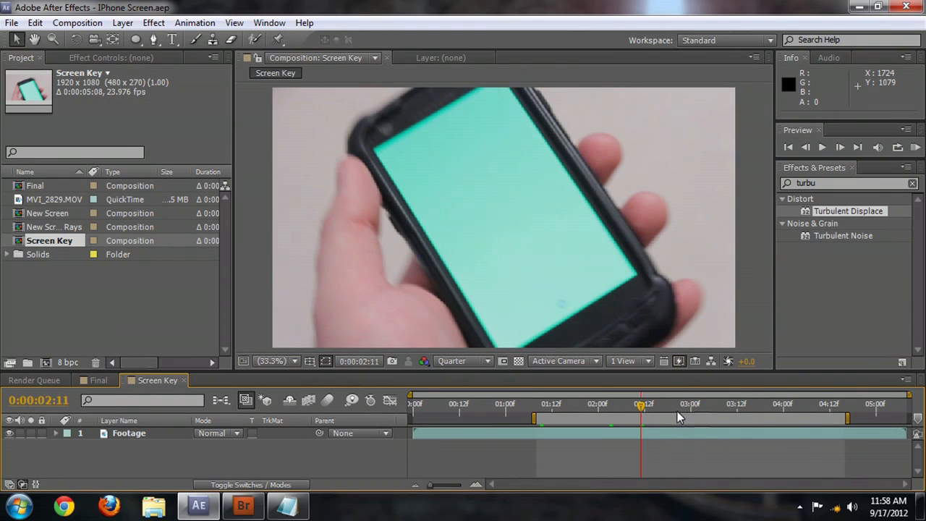
Step: Duplicate the Footage layer with Ctrl+D and rename the copy Track Matte
click(127, 434)
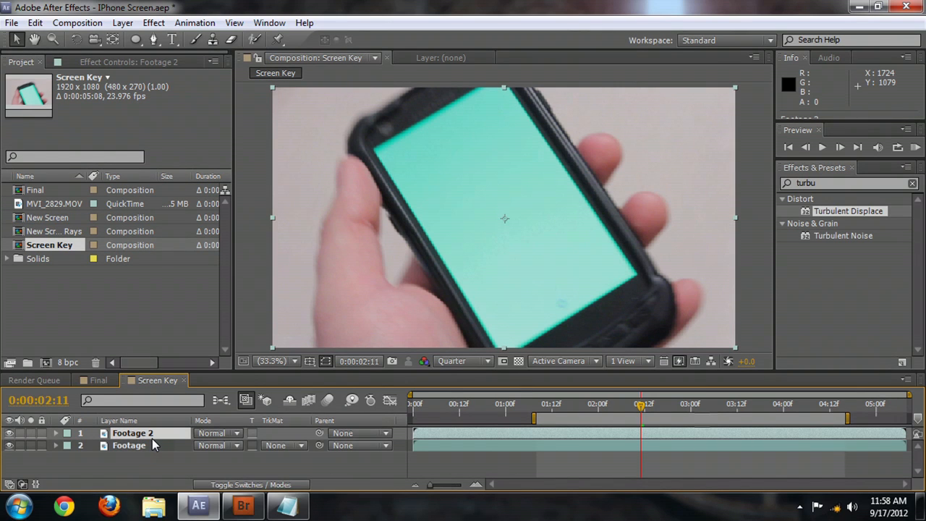
double_click(133, 433)
text(Track Matte)
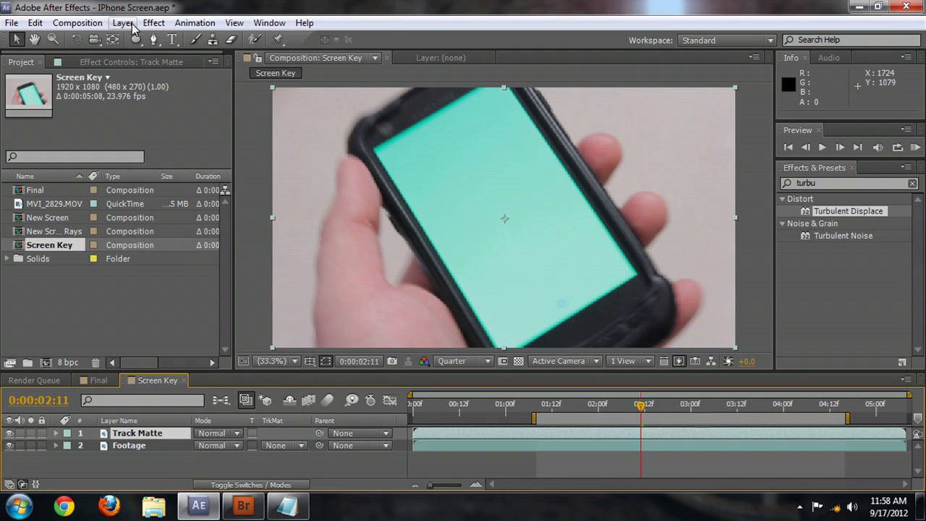
Step: Apply Keylight (1.2) from Effect > Keying to the Track Matte layer, keying the green screen to black
click(153, 23)
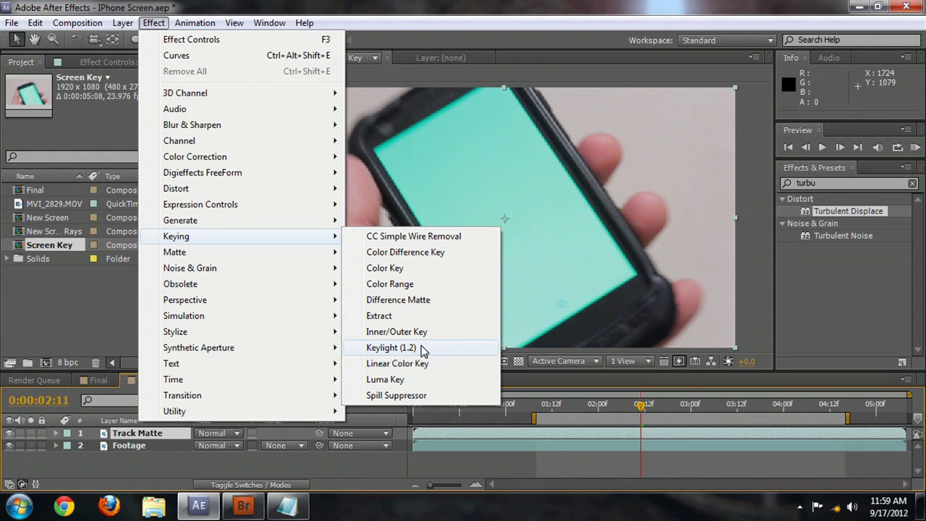
click(390, 347)
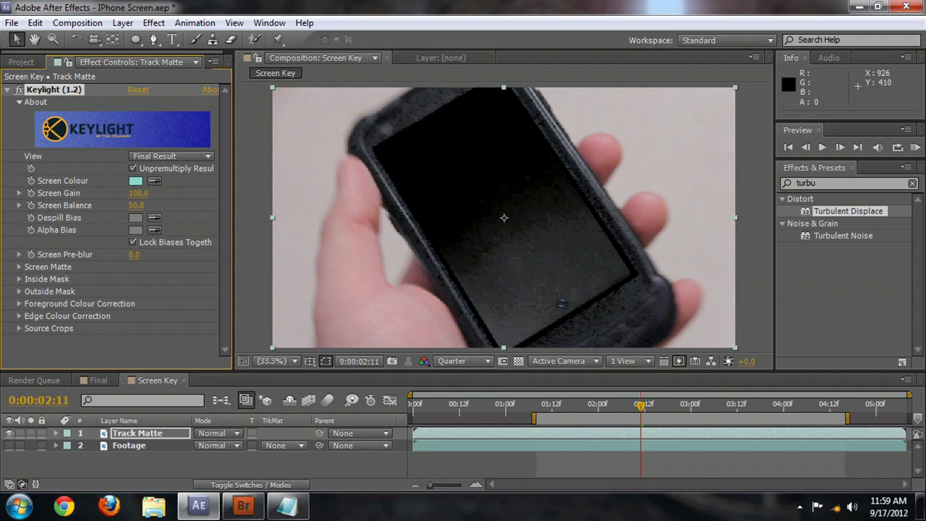
mouse_move(506, 174)
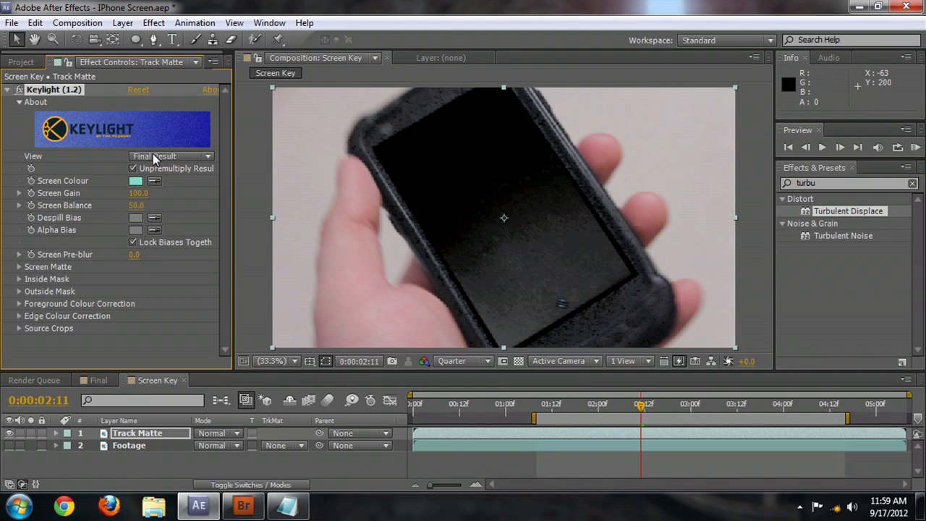
Step: Inspect Keylight's Status view, refine the Screen Matte clip values for a solid screen, then return to Final Result
click(170, 156)
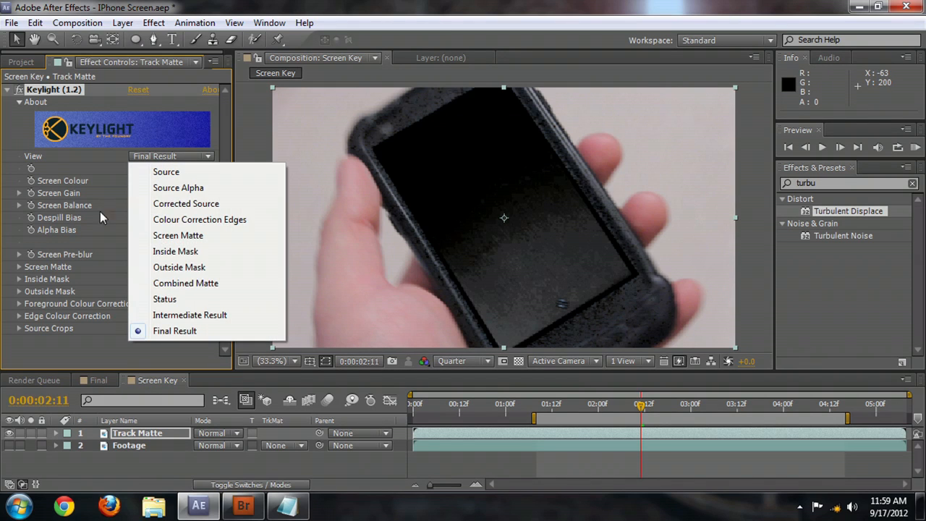
mouse_move(189, 315)
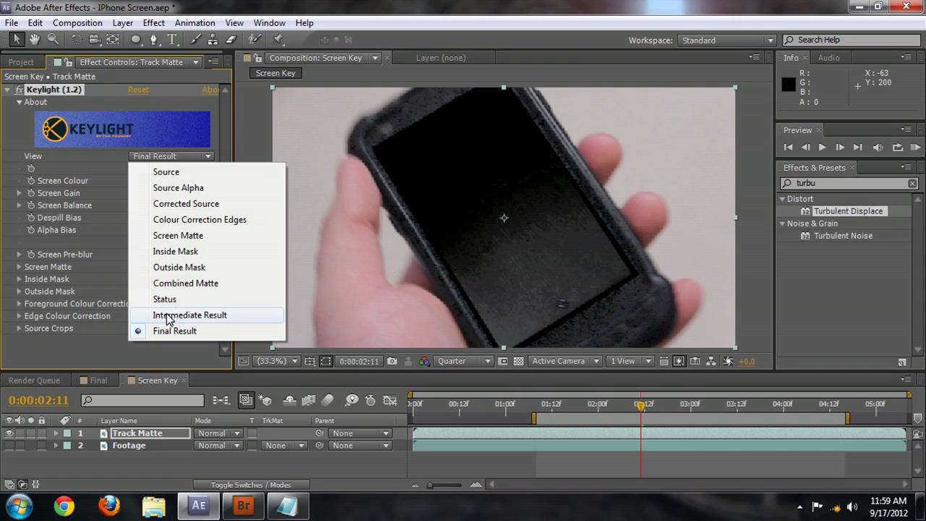
click(165, 298)
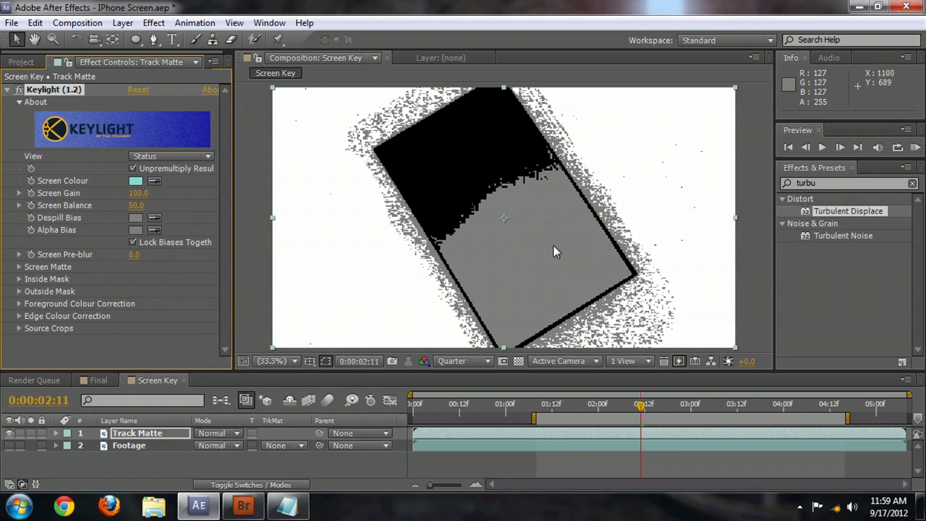
mouse_move(504, 113)
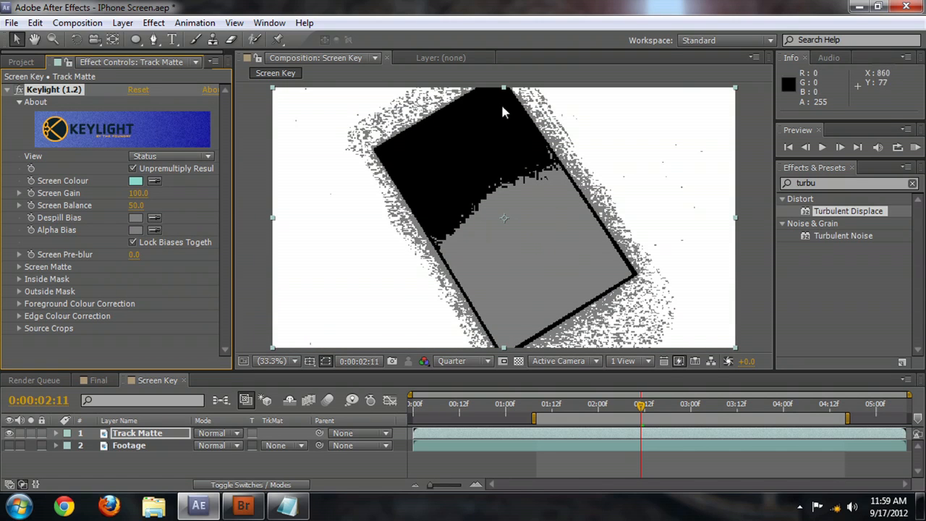
mouse_move(536, 258)
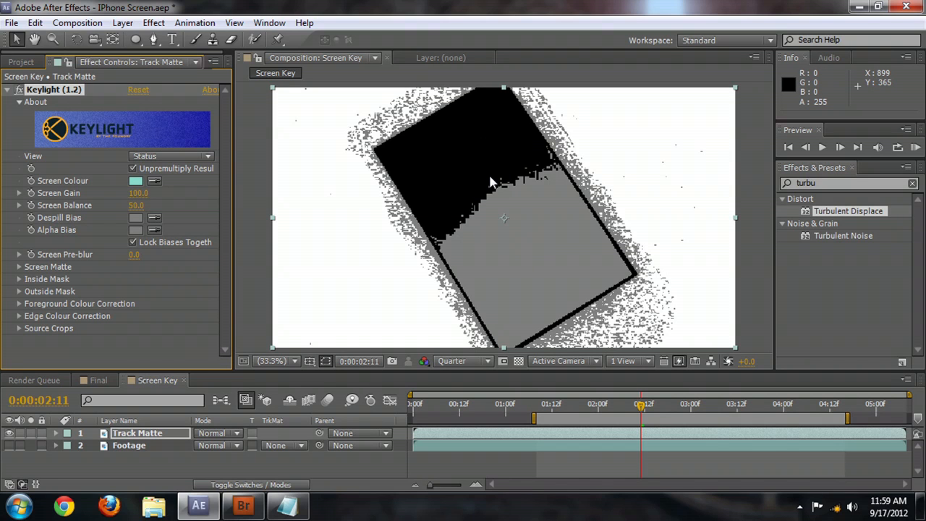
mouse_move(416, 179)
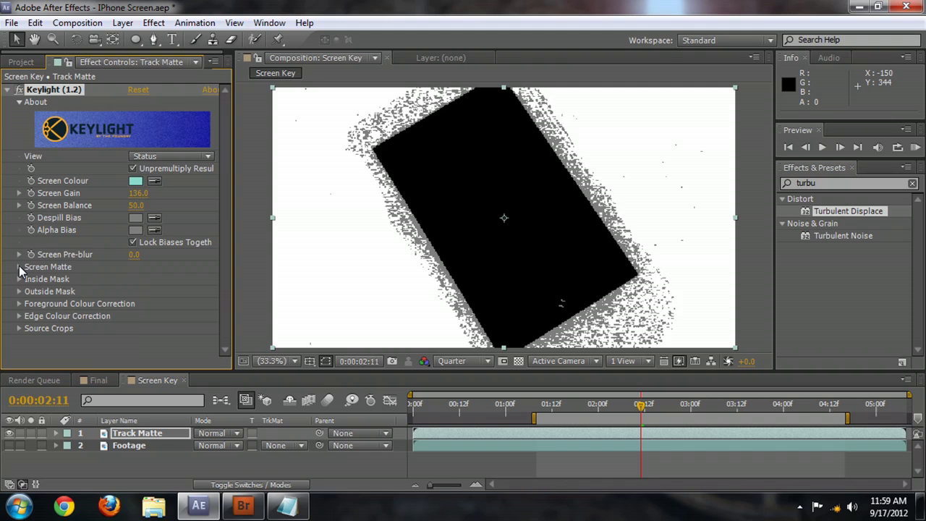
click(18, 266)
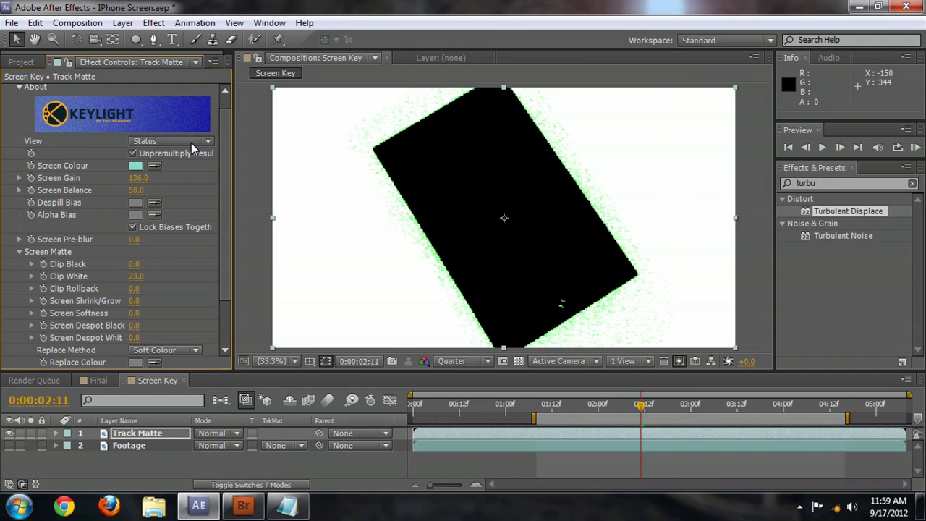
click(171, 140)
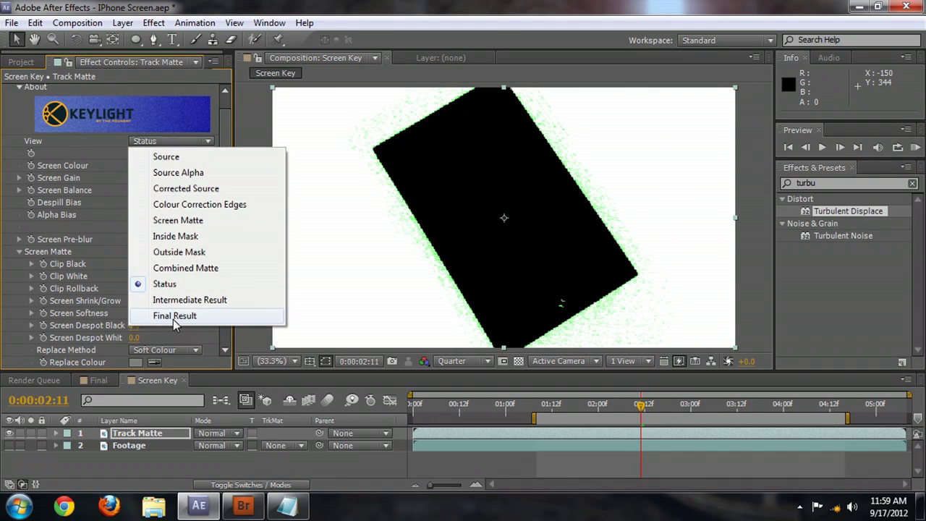
click(174, 316)
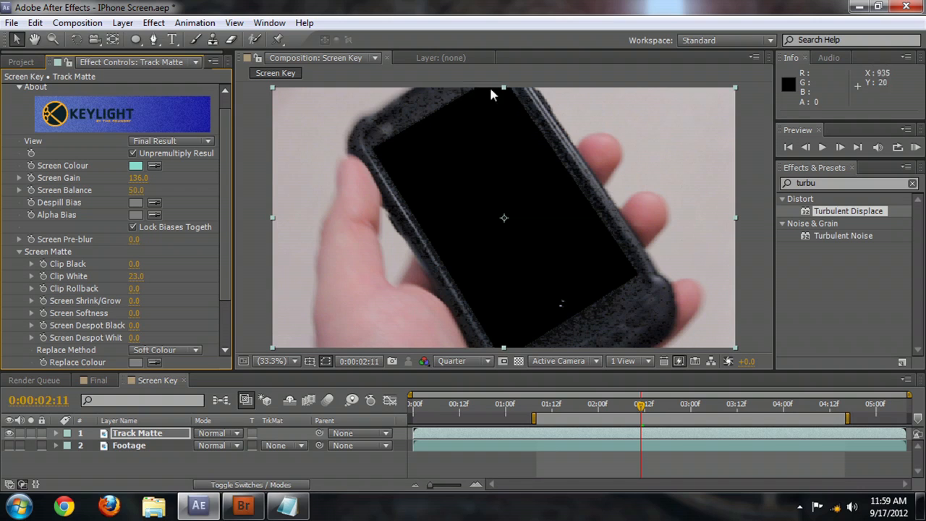
mouse_move(382, 201)
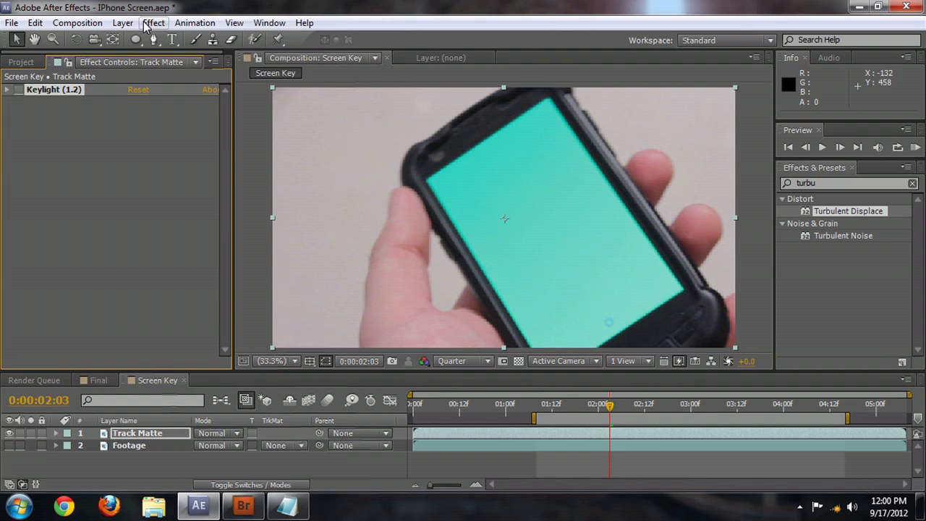
Step: Add Brightness & Contrast to Track Matte with raised contrast and lowered brightness so the green screen pops
click(152, 23)
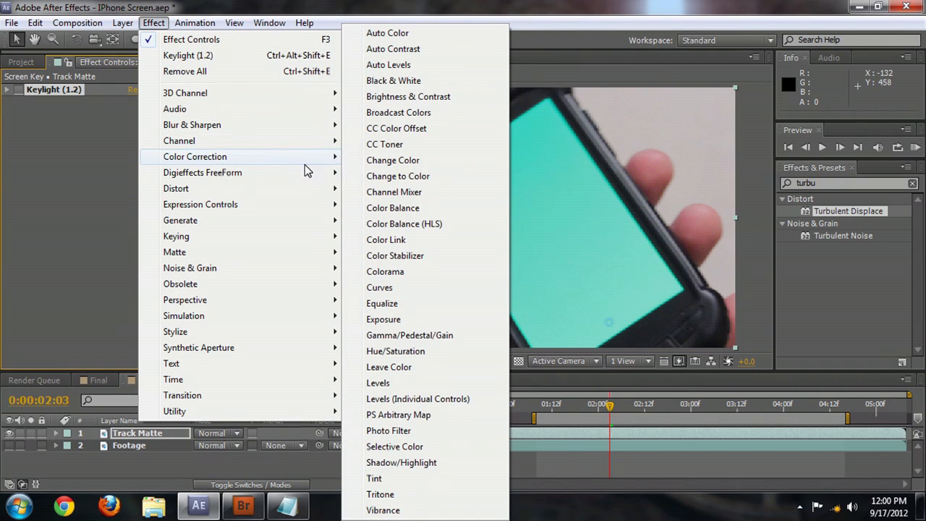
click(408, 96)
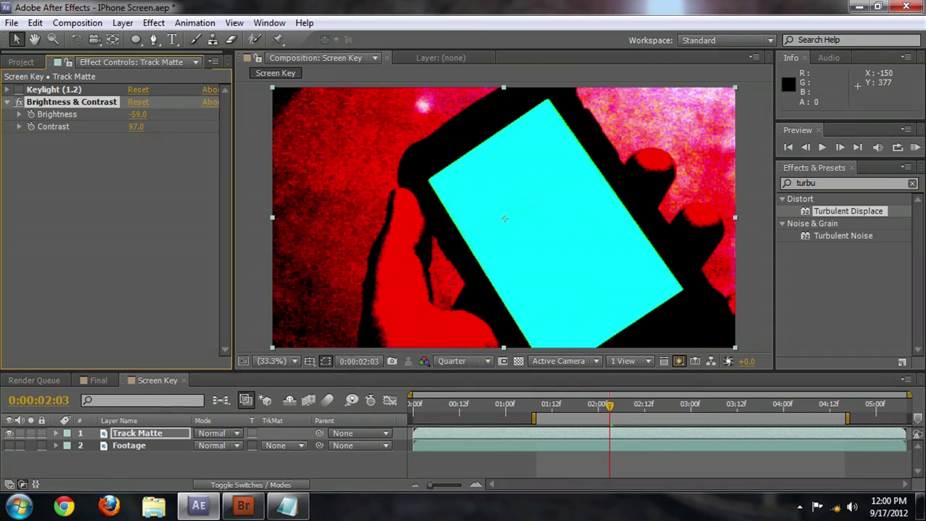
drag(144, 126, 108, 126)
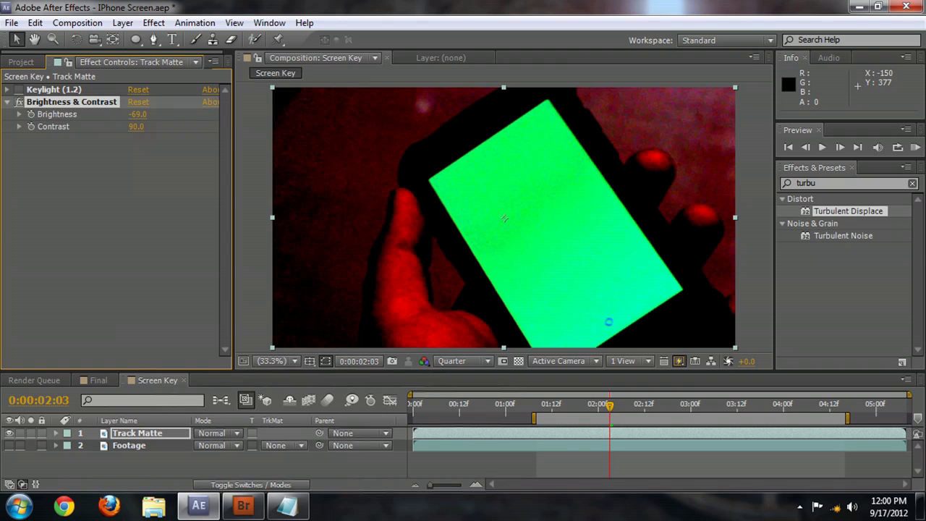
mouse_move(354, 142)
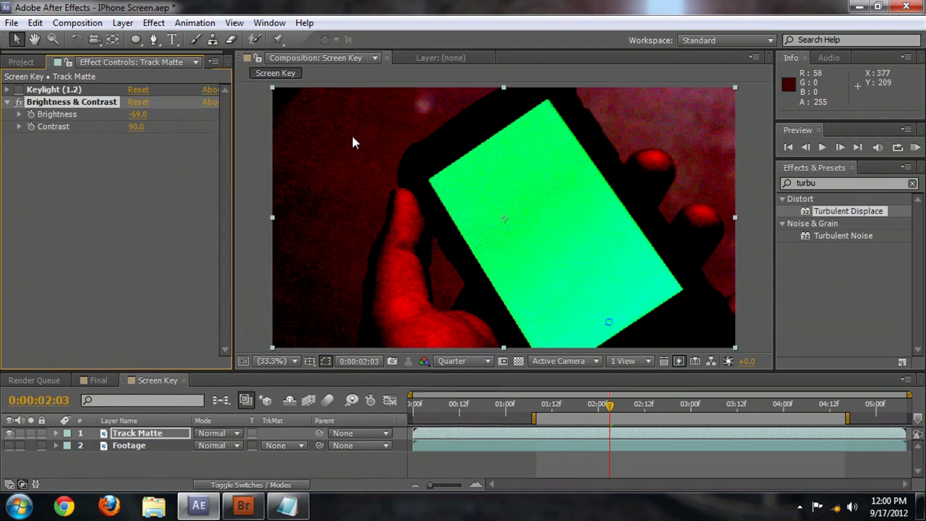
mouse_move(533, 200)
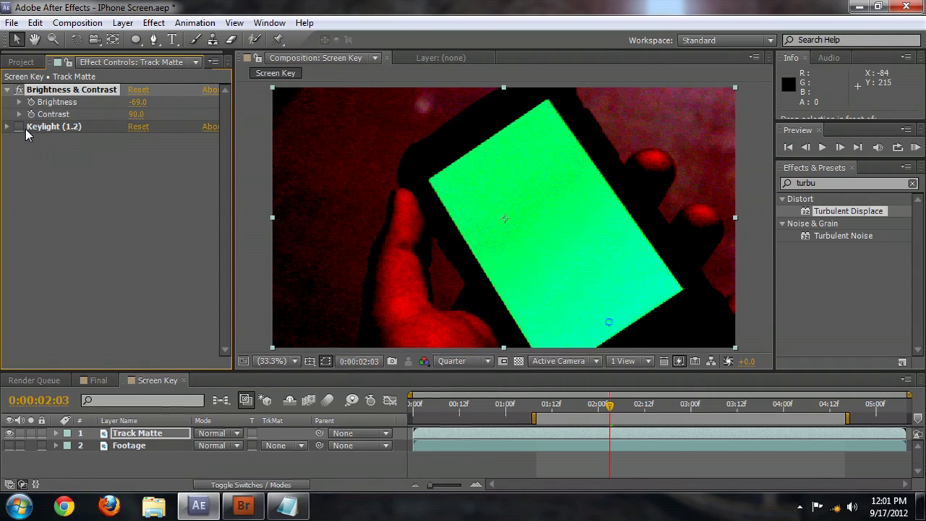
Step: Re-enable Keylight after the brightness adjustment, check its Status view and scrub to another frame of the clip
click(17, 128)
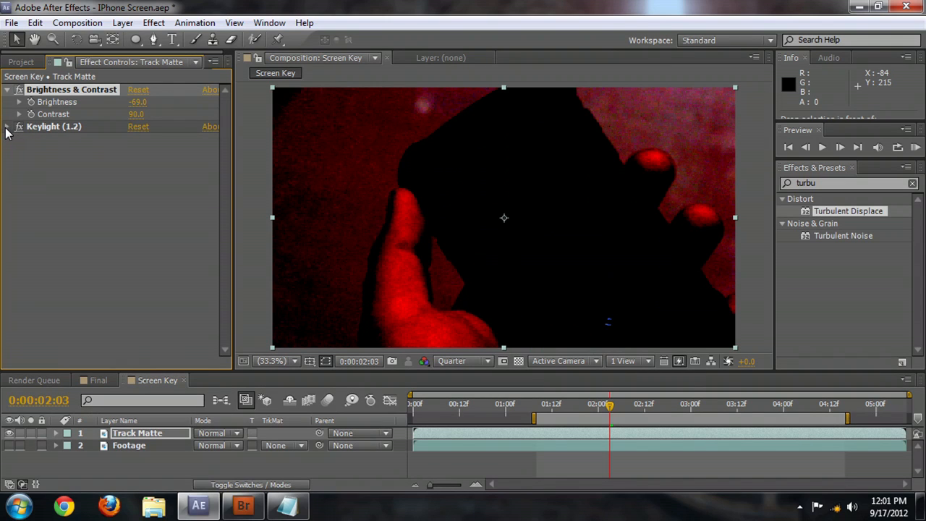
click(9, 125)
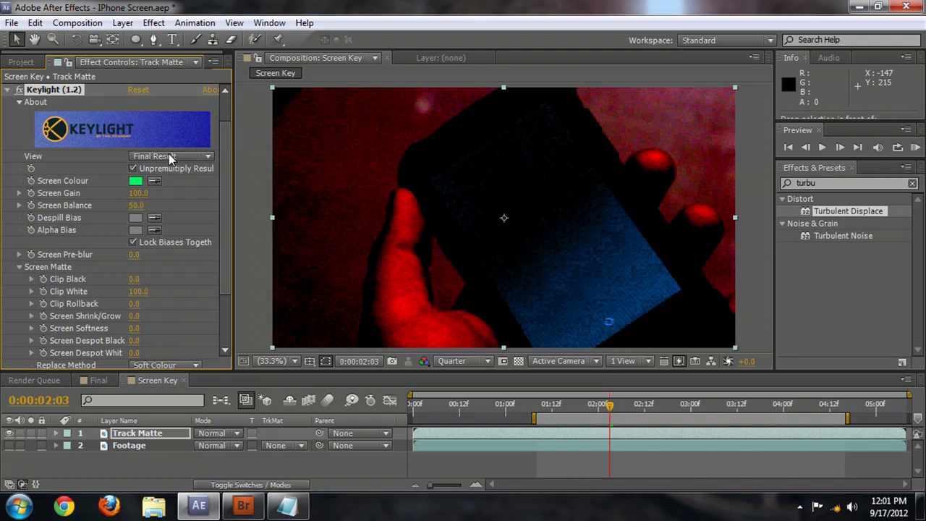
click(171, 156)
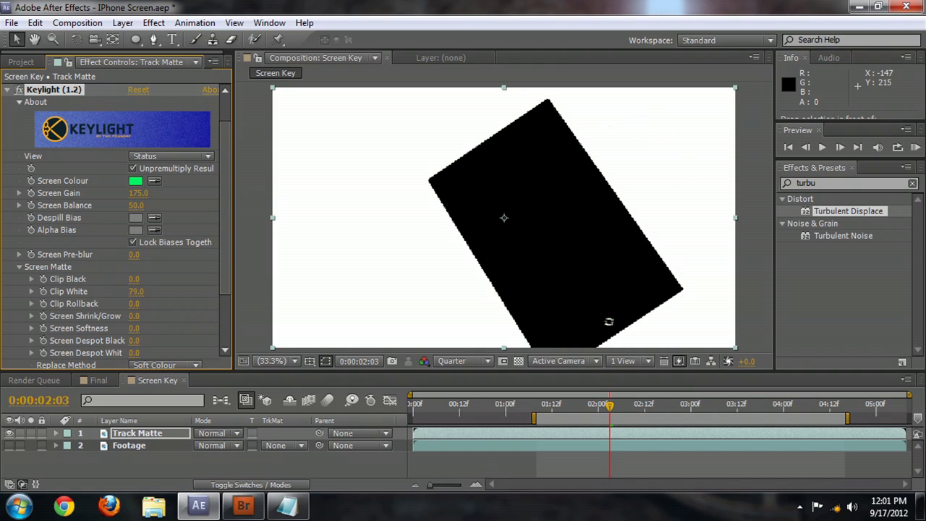
click(171, 156)
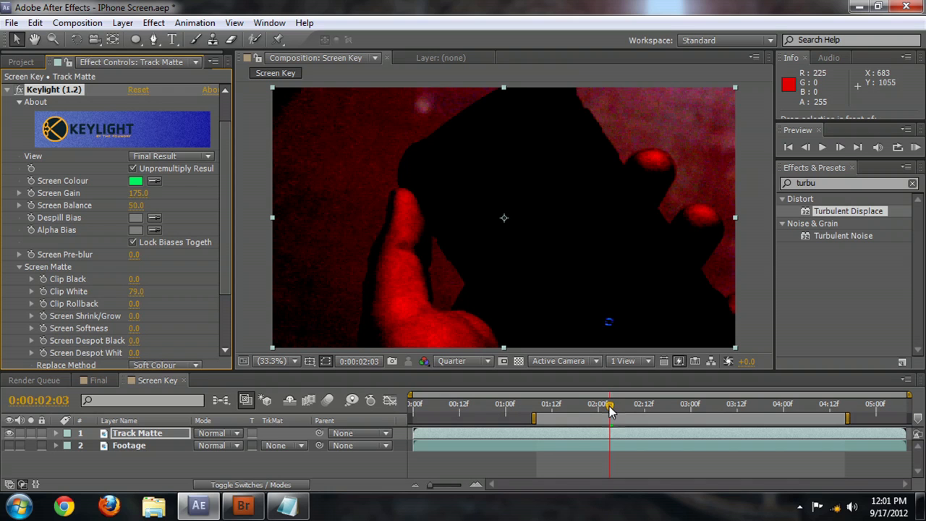
drag(611, 403, 573, 404)
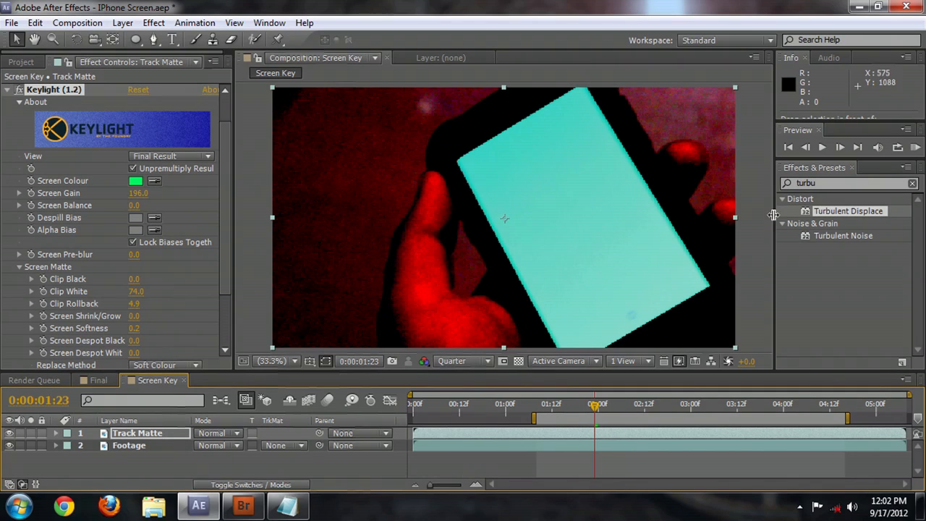
mouse_move(637, 240)
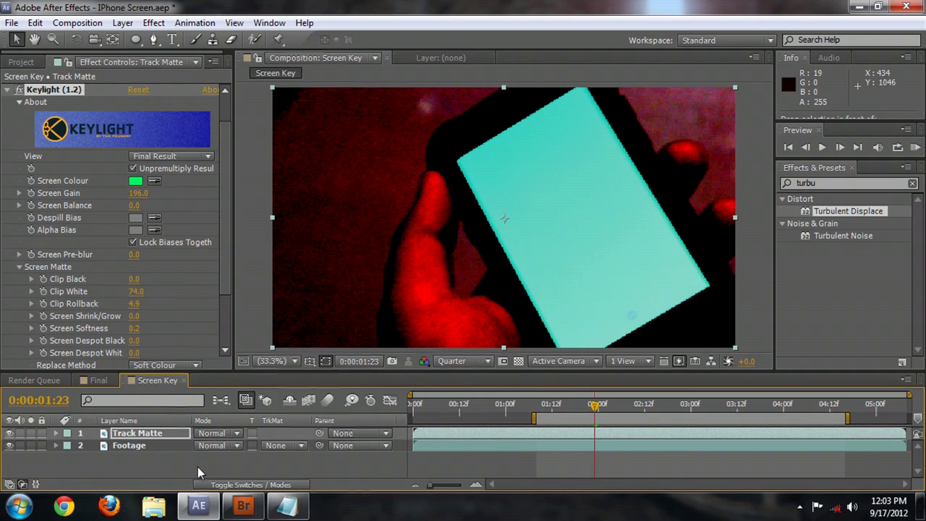
mouse_move(269, 489)
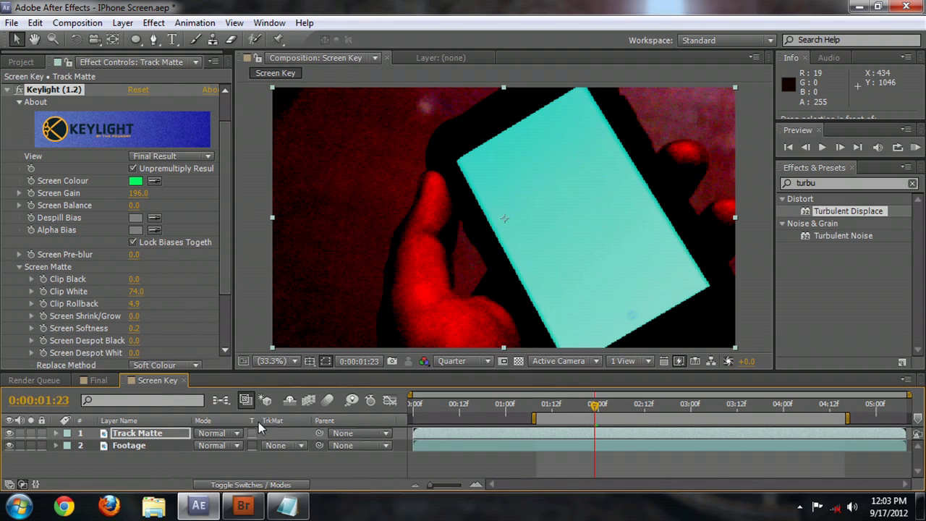
Step: Set the Footage layer's TrkMat to Alpha Matte "Track Matte" so the phone screen cuts out to black
click(217, 432)
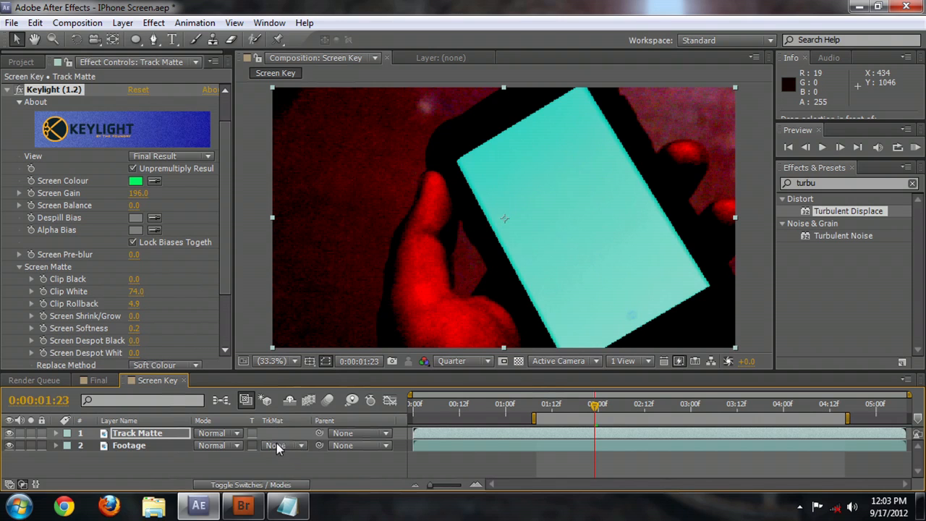
click(280, 446)
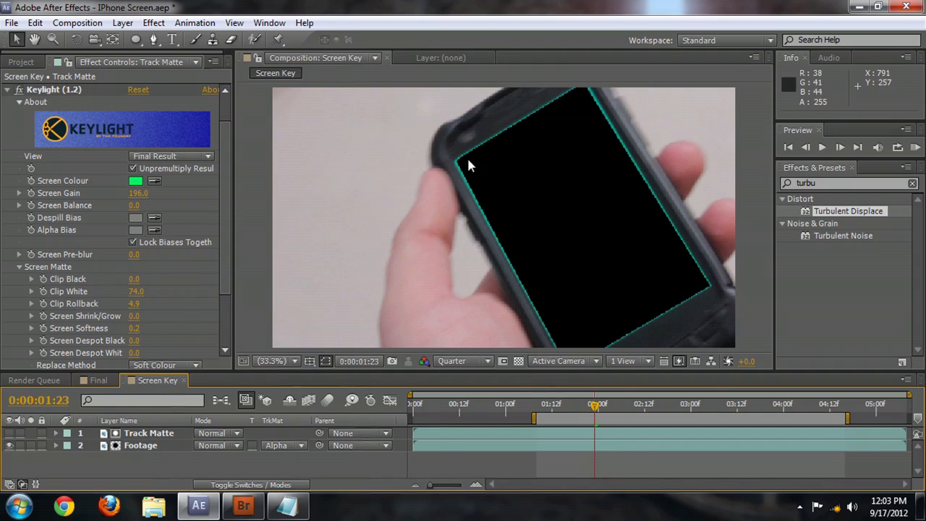
mouse_move(660, 148)
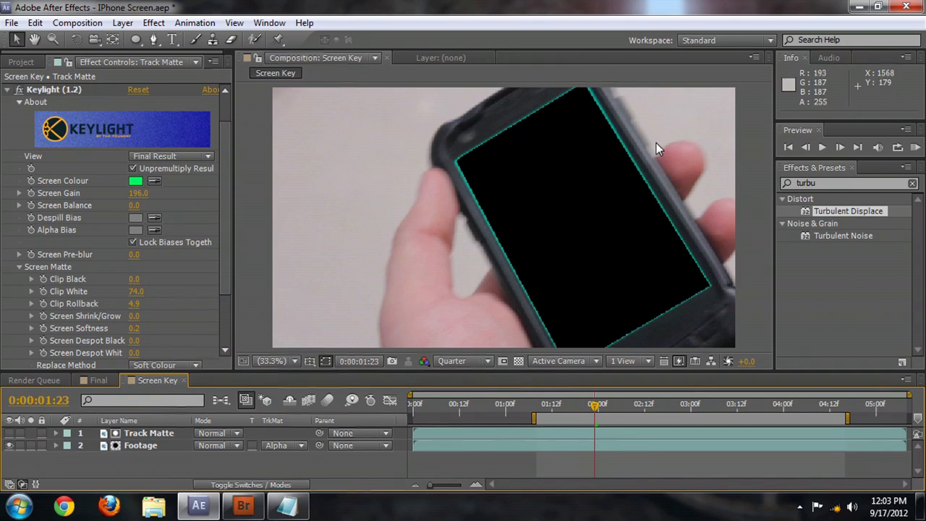
mouse_move(492, 234)
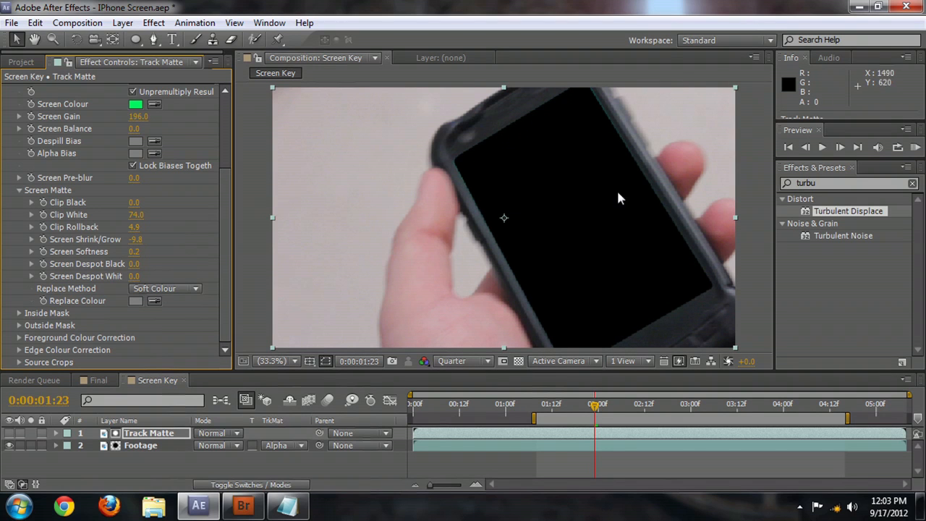
click(136, 446)
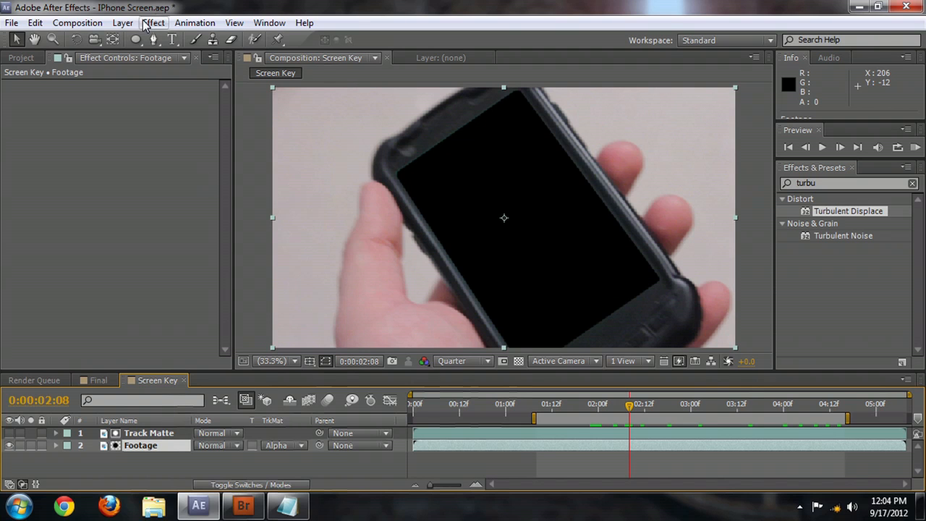
Step: Add Selective Color to Footage on the Cyans range with Cyan -100% and Magenta about 56%
click(151, 23)
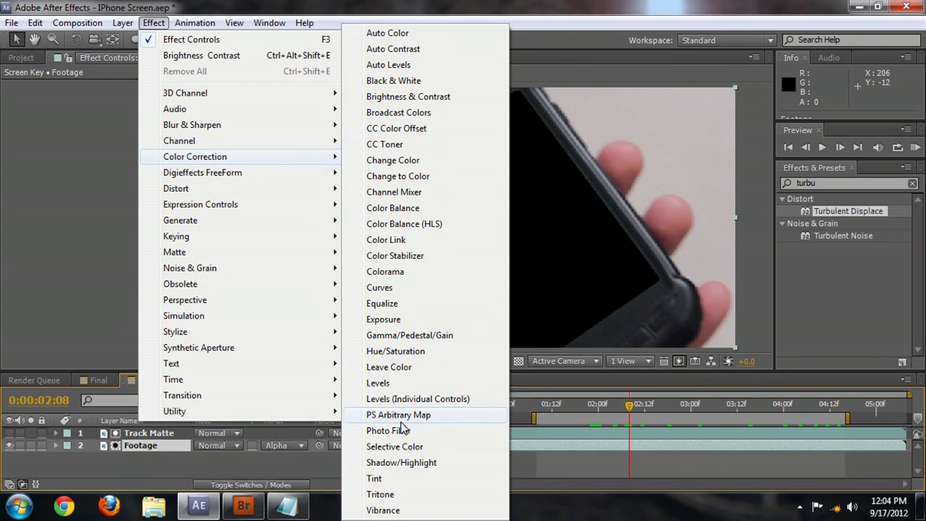
click(393, 446)
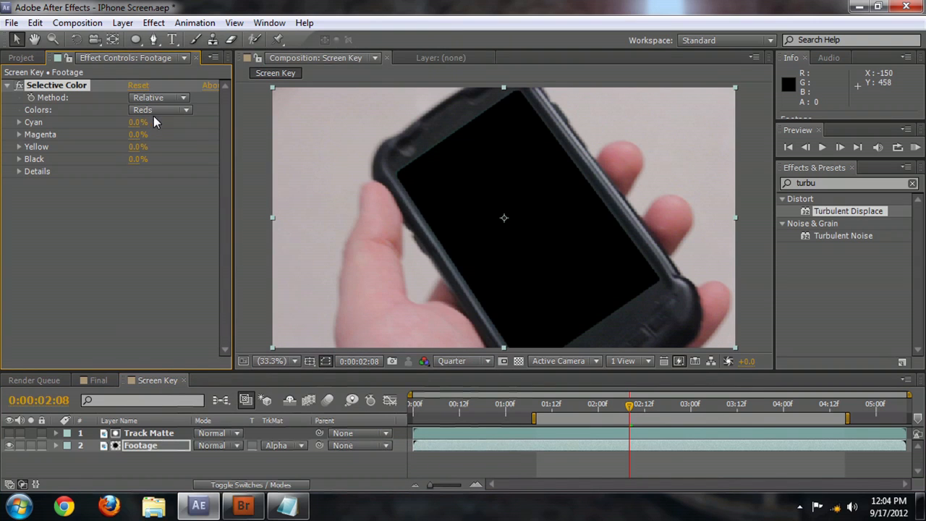
click(159, 110)
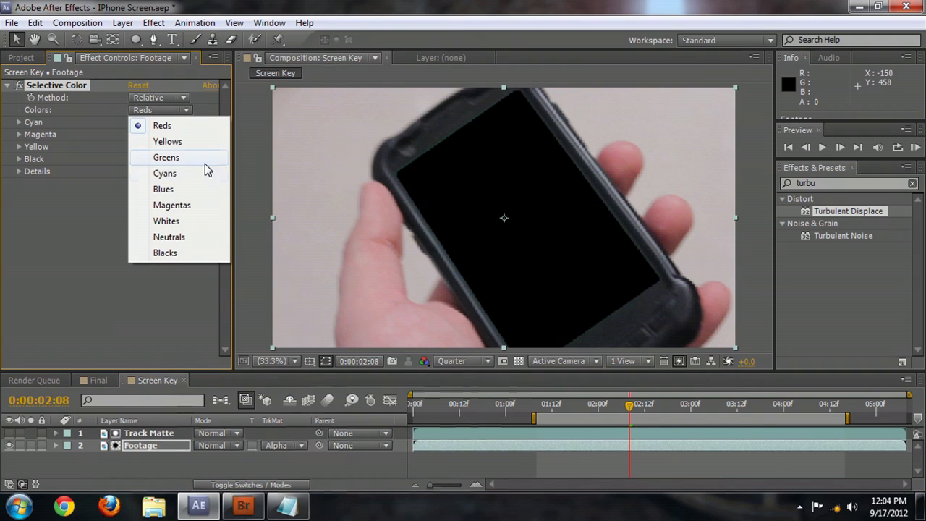
mouse_move(180, 160)
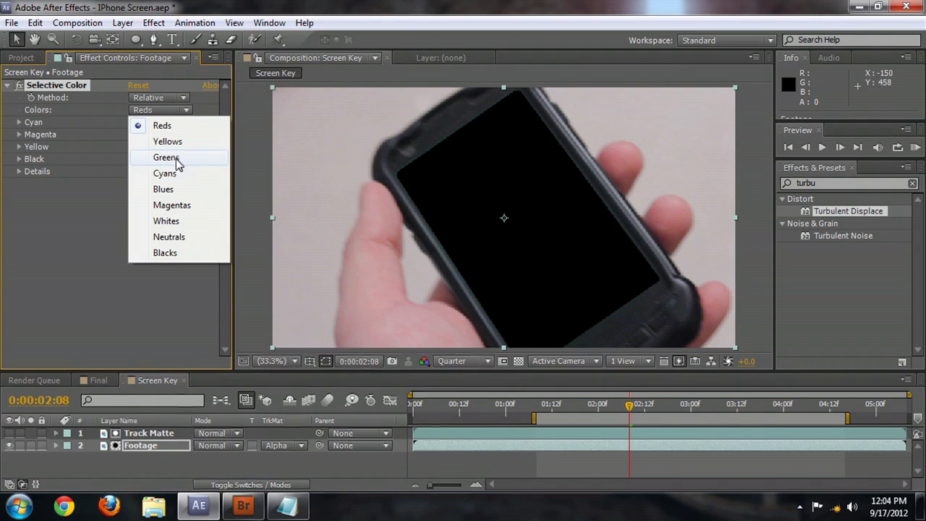
click(165, 173)
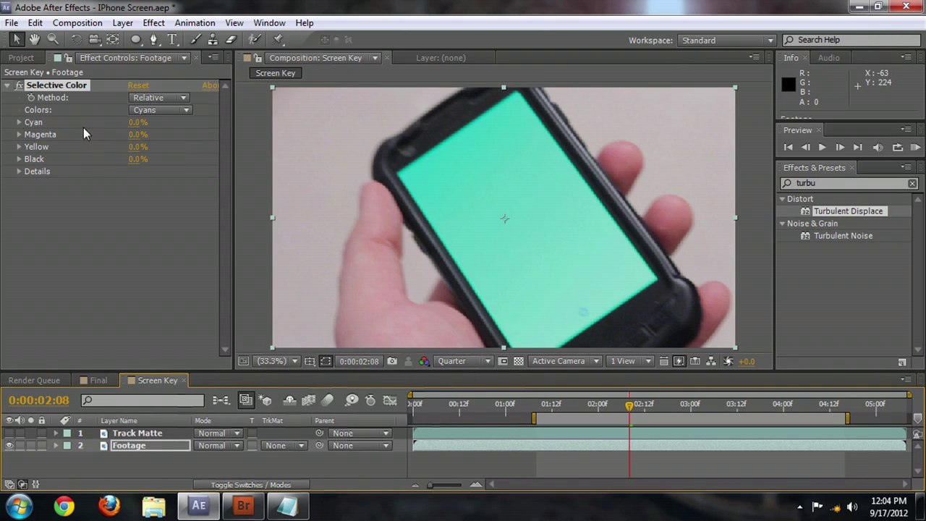
click(17, 121)
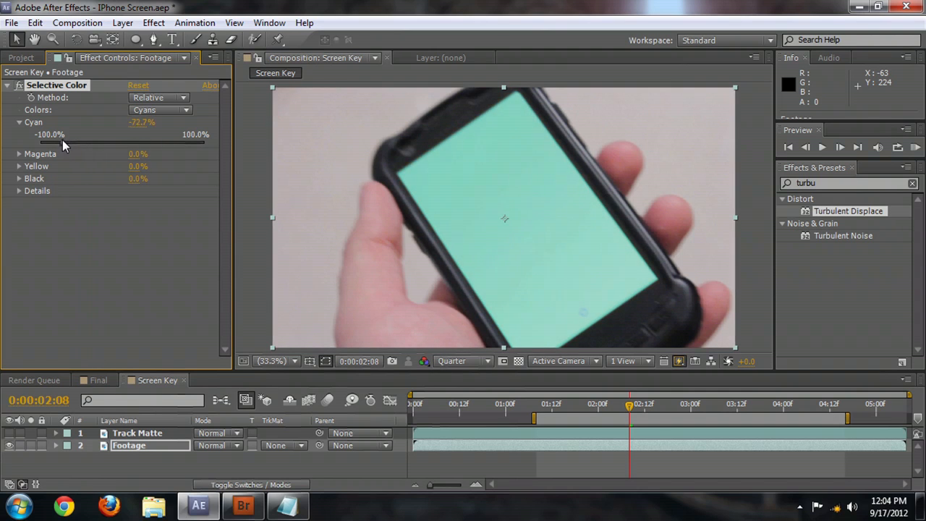
drag(80, 142, 159, 142)
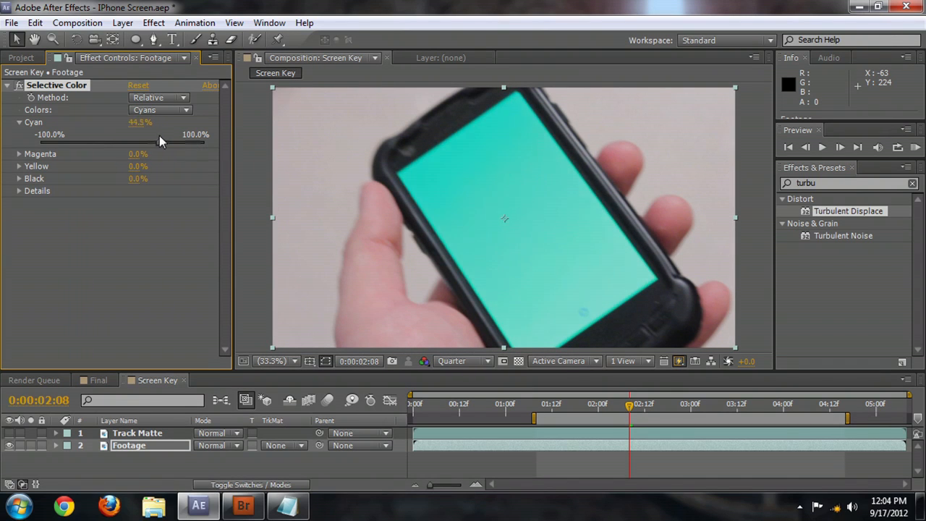
drag(159, 142, 44, 142)
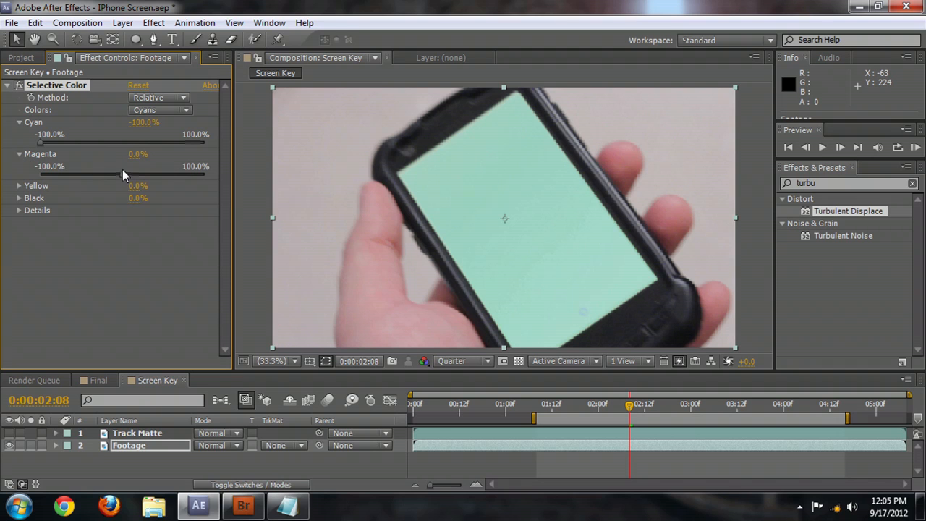
drag(123, 174, 200, 174)
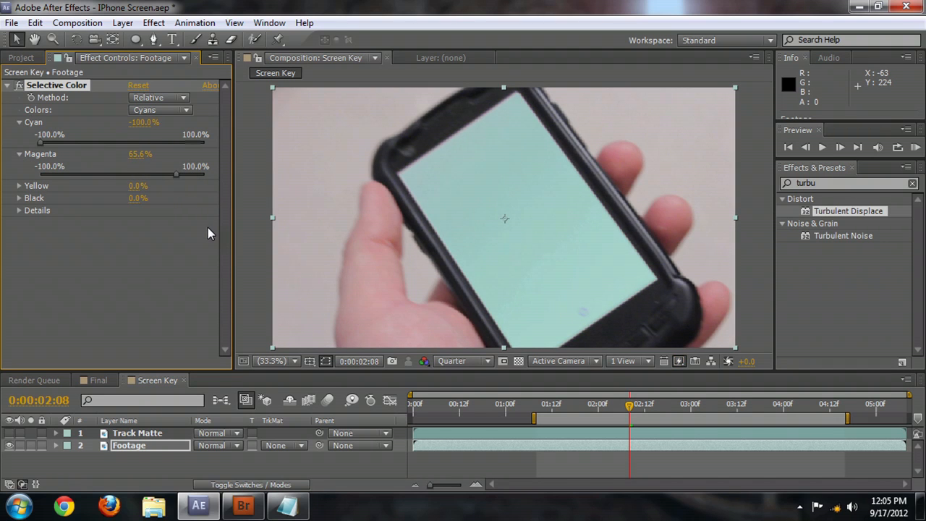
Step: Reassign the Footage layer's track matte mode from the TrkMat dropdown
click(282, 446)
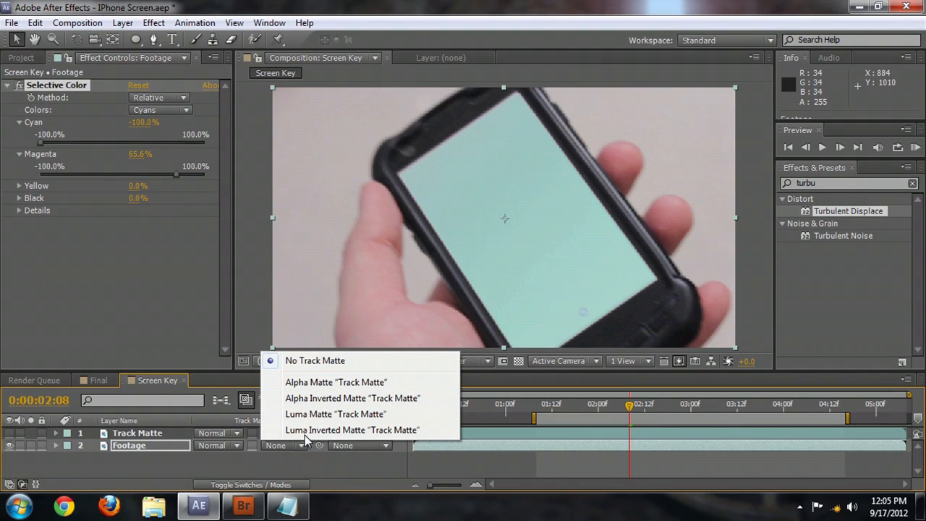
click(336, 382)
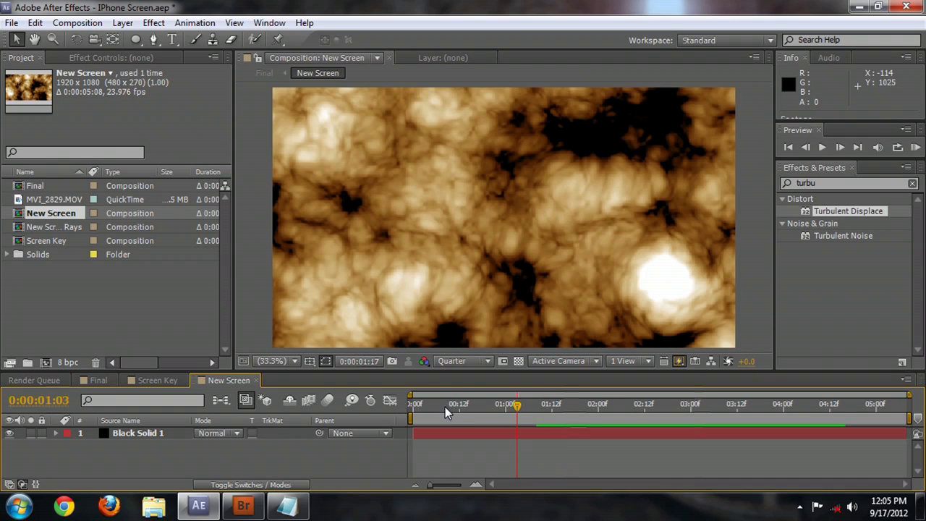
mouse_move(555, 411)
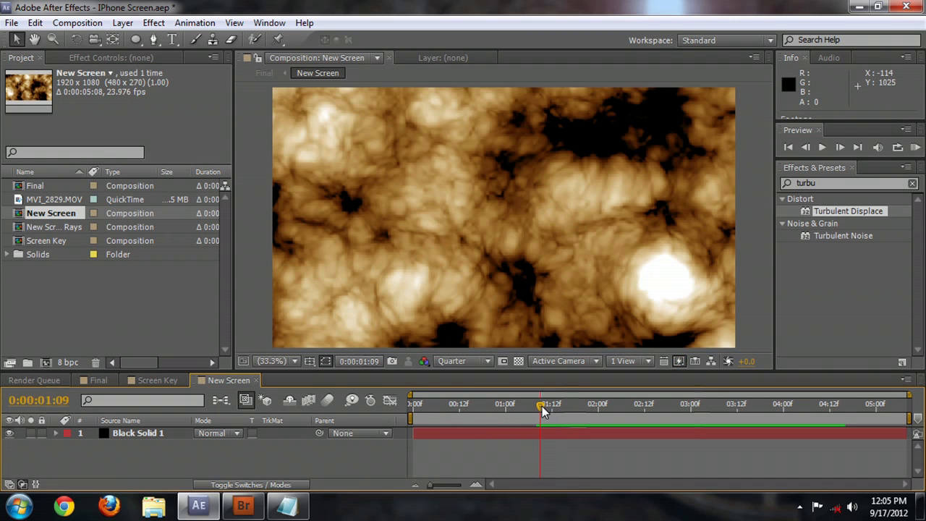
Step: Preview the New Screen noise, then view it showing through the phone screen across the Screen Key clip
drag(543, 404, 664, 404)
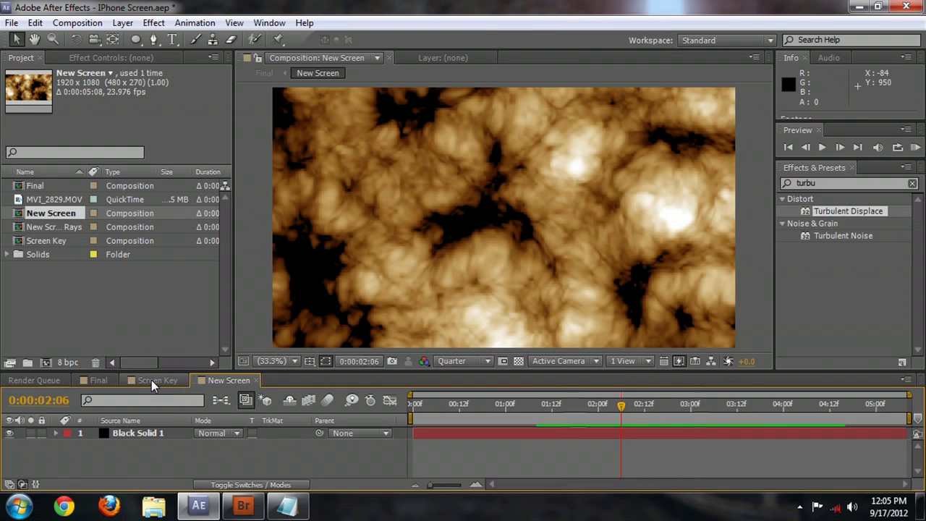
click(153, 379)
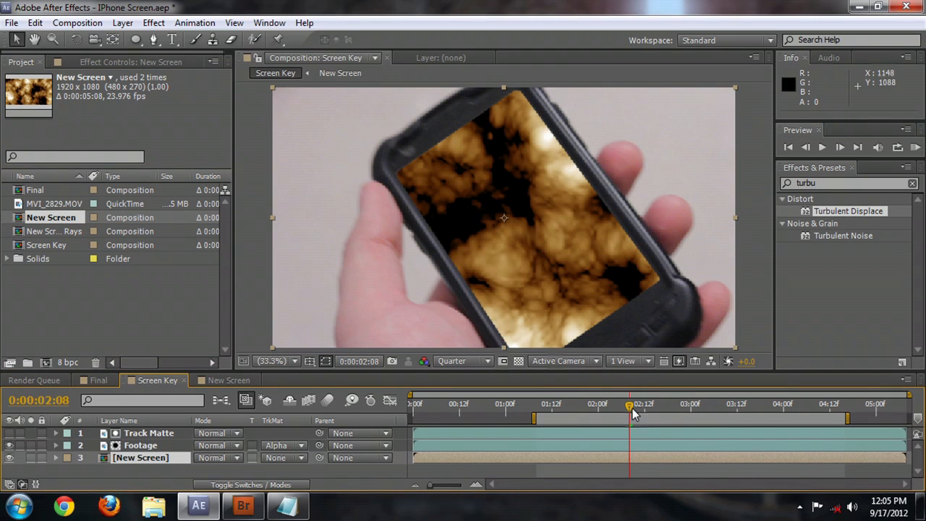
drag(629, 404, 611, 404)
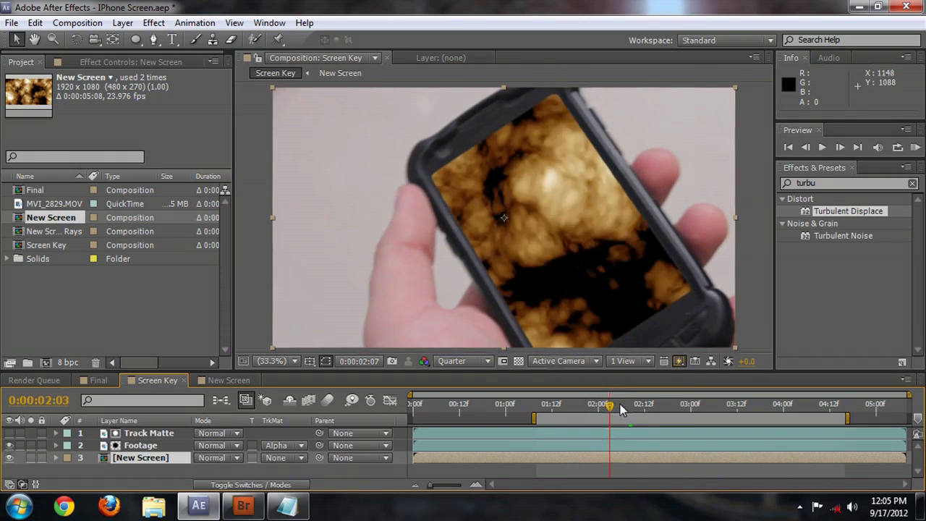
drag(611, 404, 775, 404)
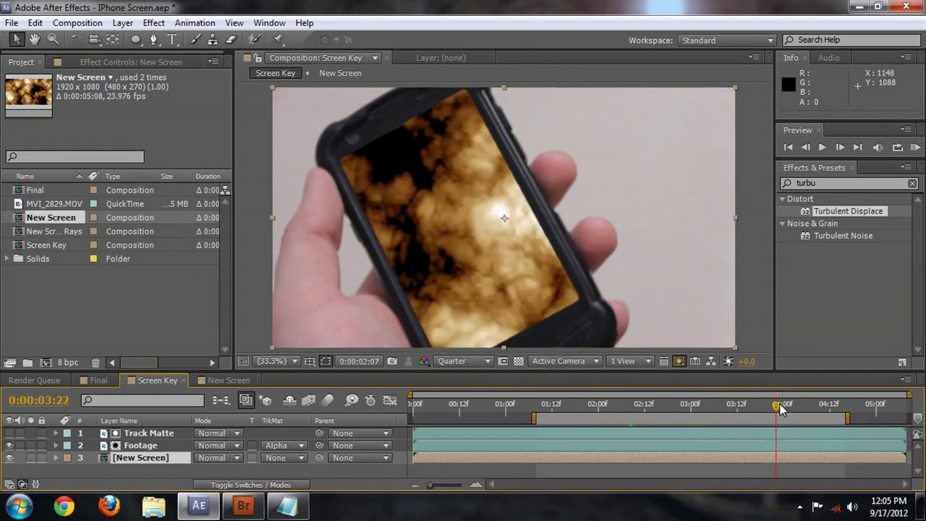